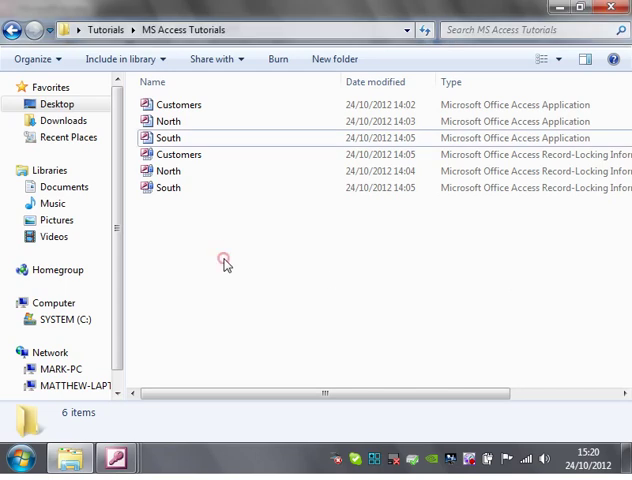
mouse_move(220, 258)
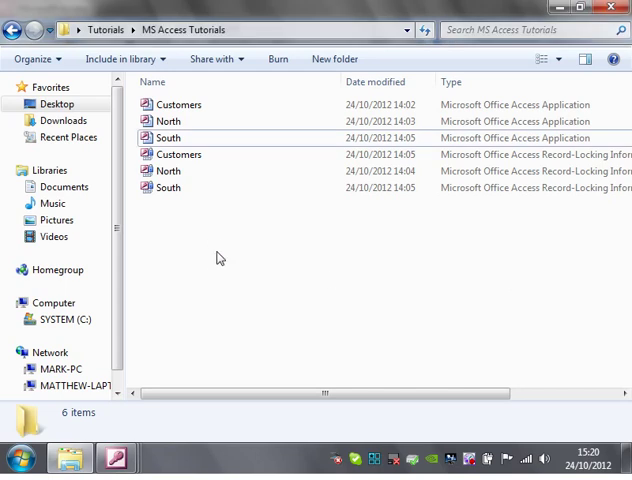
mouse_move(212, 246)
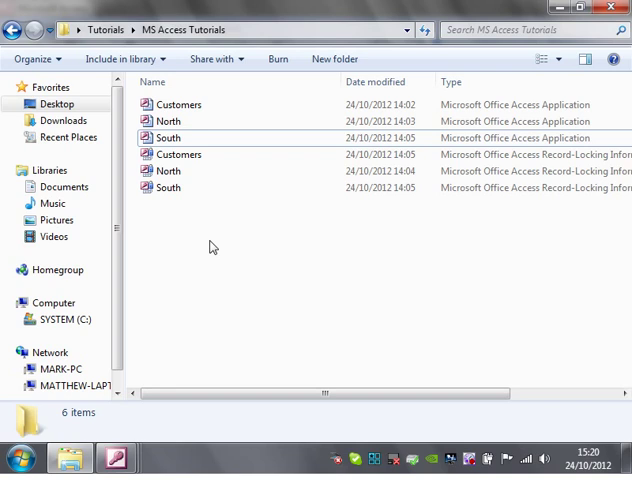
- Open the North database and browse the North and South database files in the folder
double_click(168, 120)
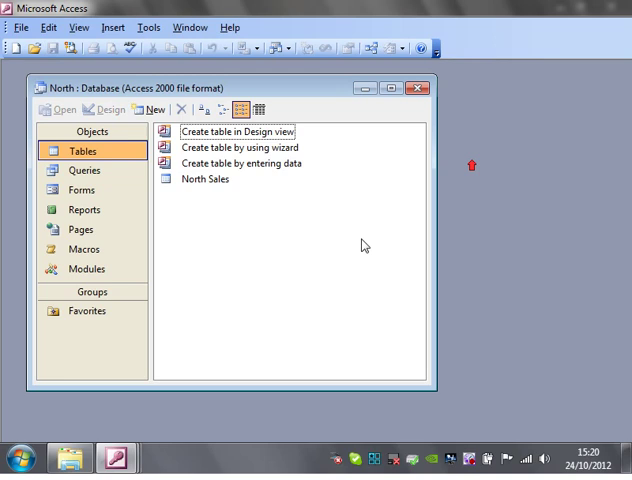
left_click(76, 452)
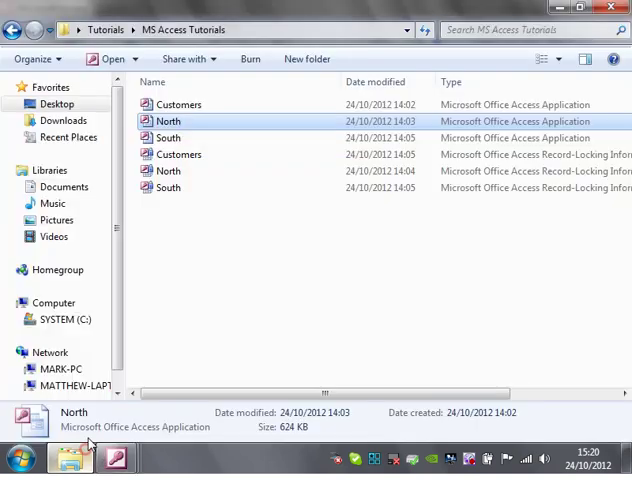
left_click(168, 136)
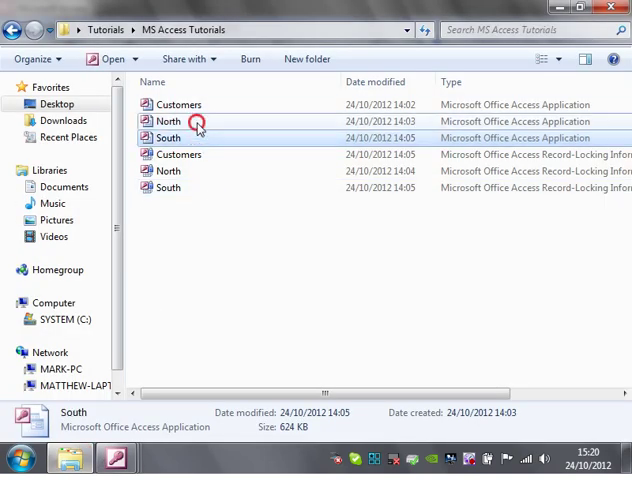
left_click(168, 120)
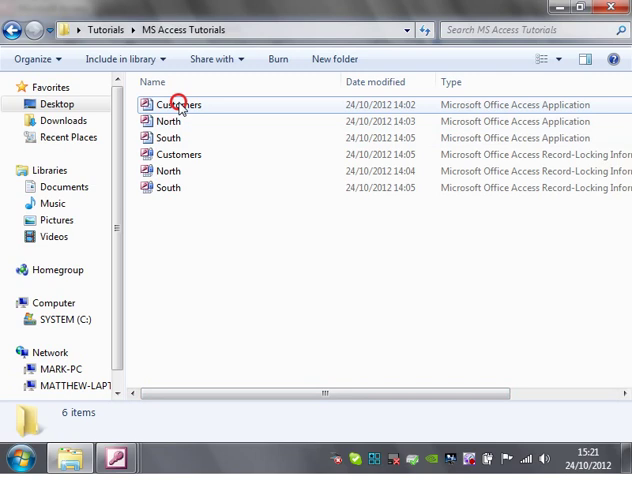
left_click(168, 120)
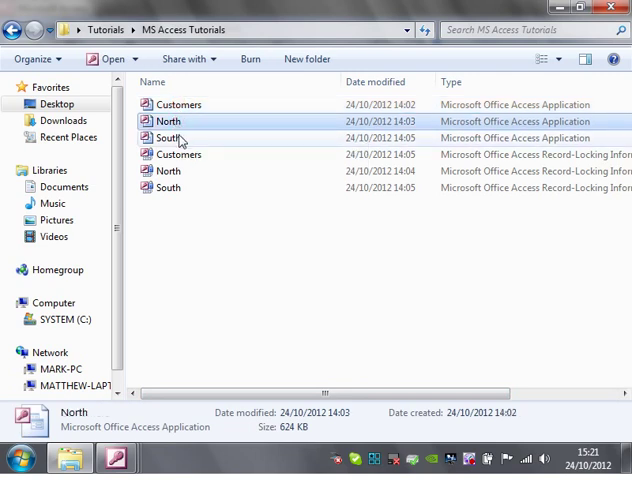
left_click(204, 240)
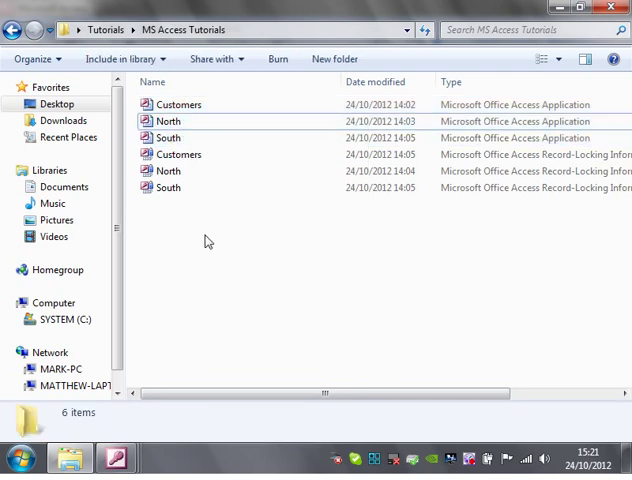
left_click(168, 120)
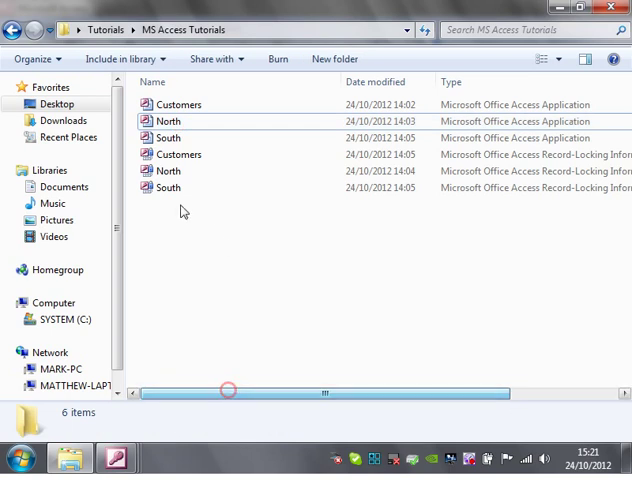
- Inspect the North, Customers and South lock files, then bring the South database and its tables to the front
left_click(168, 170)
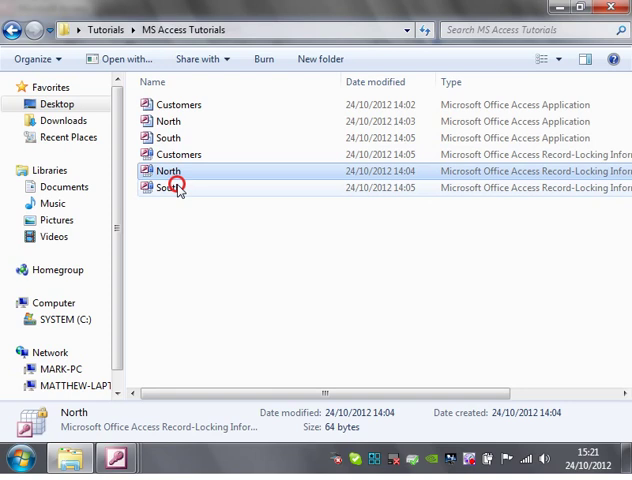
left_click(178, 154)
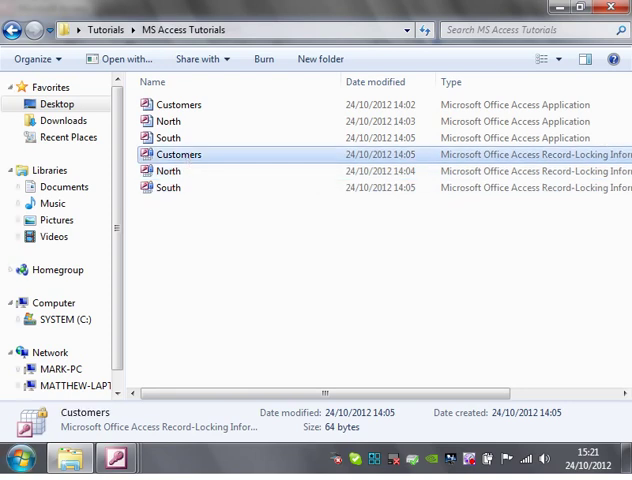
mouse_move(70, 456)
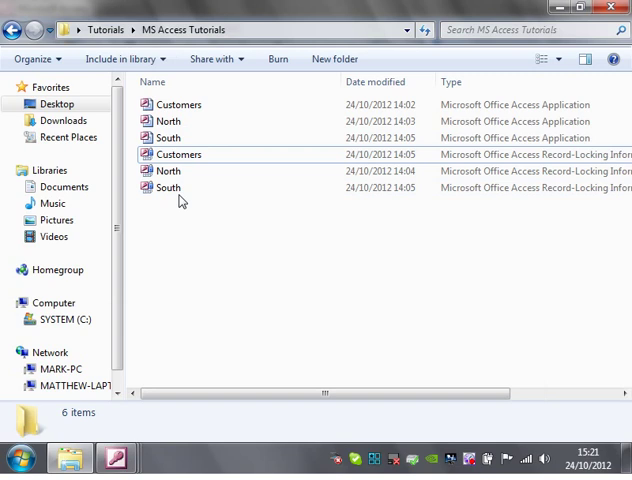
right_click(168, 188)
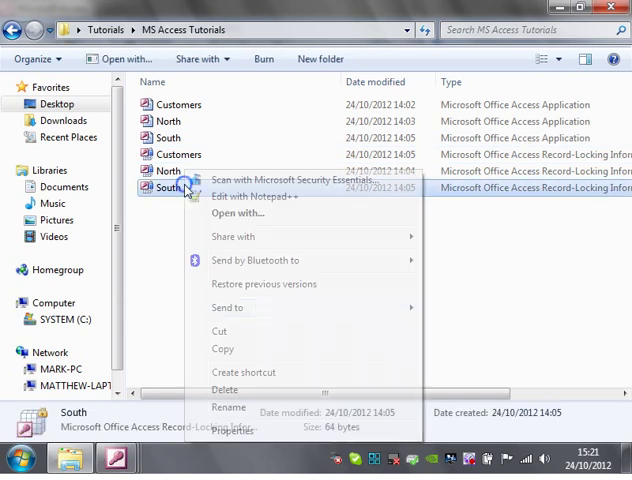
mouse_move(264, 236)
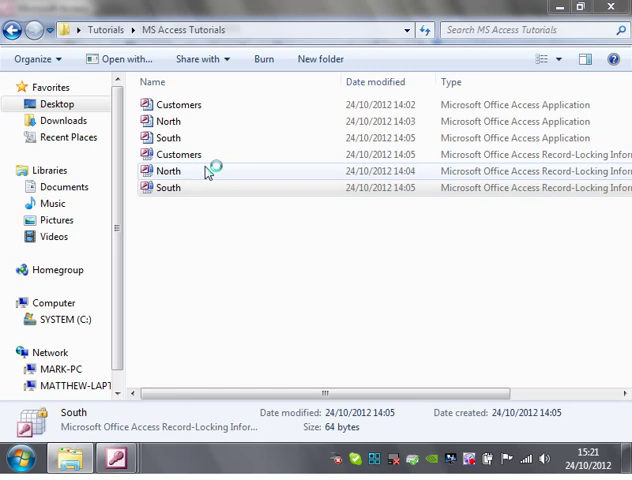
double_click(168, 188)
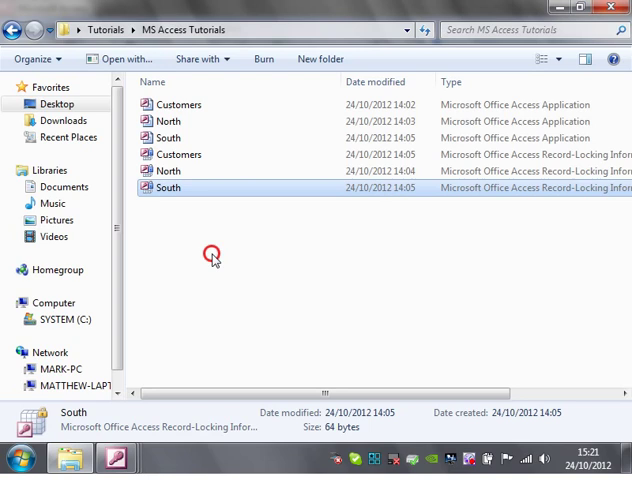
left_click(178, 154)
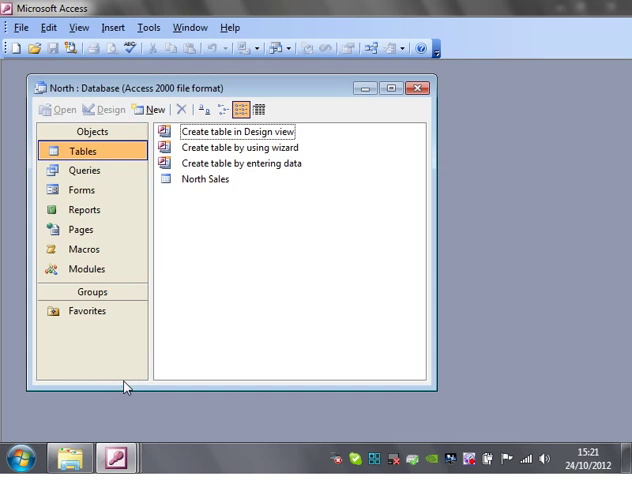
key("alt+tab")
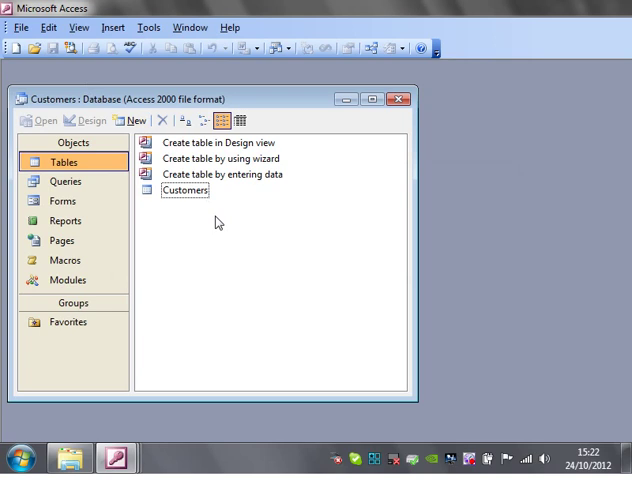
double_click(186, 190)
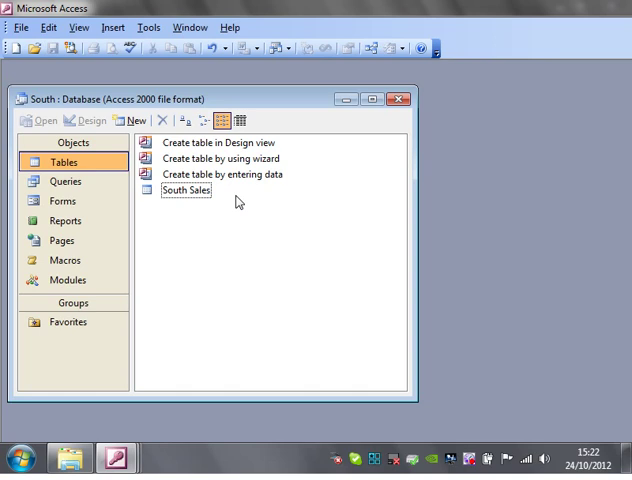
- Delete sales records 4 to 6 from South Sales, leaving three, and close the table
double_click(184, 188)
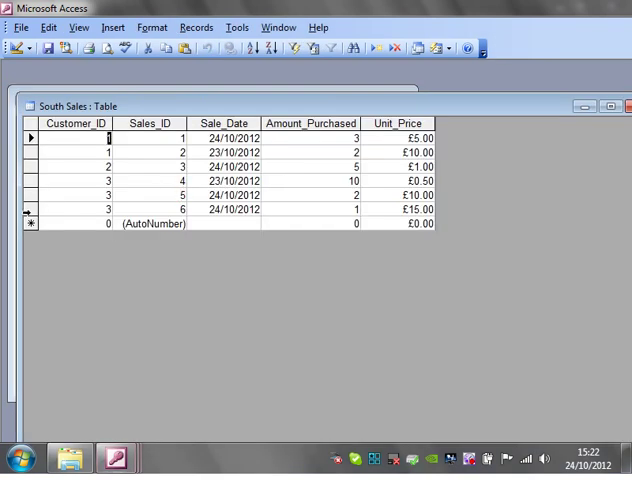
right_click(30, 180)
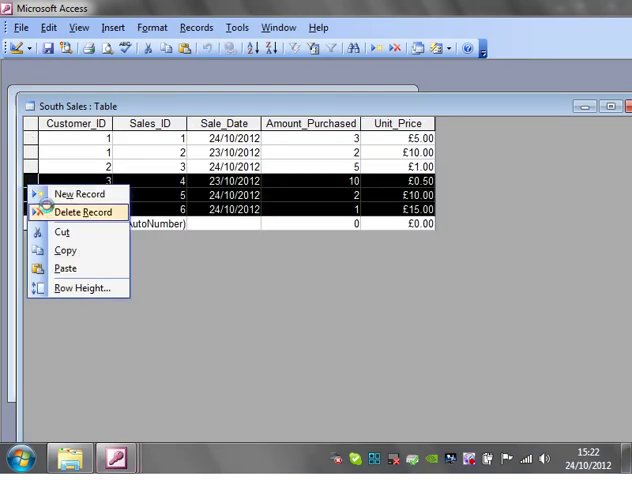
left_click(80, 212)
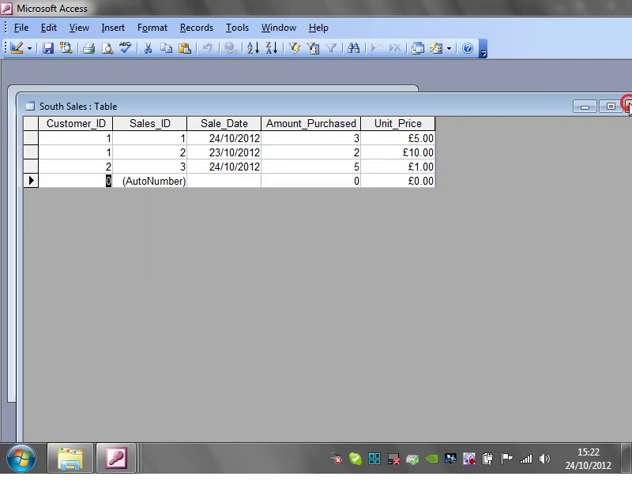
left_click(608, 100)
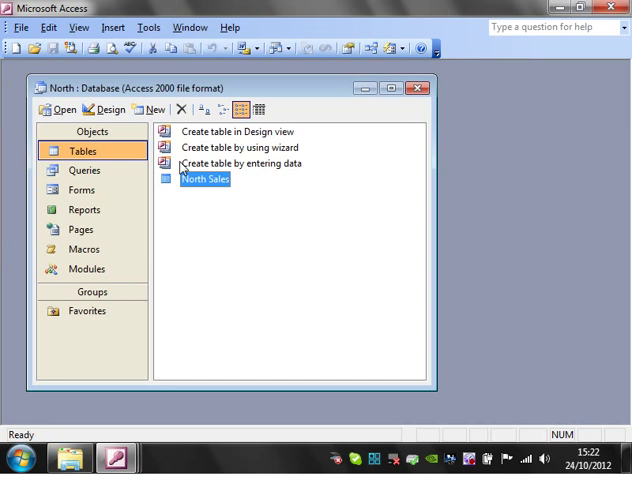
- Create a linked table in North pointing to the Customers table of the central Customers database
double_click(204, 180)
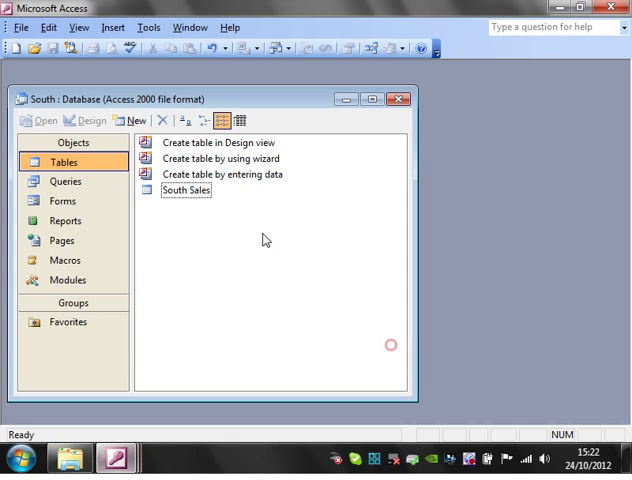
mouse_move(172, 220)
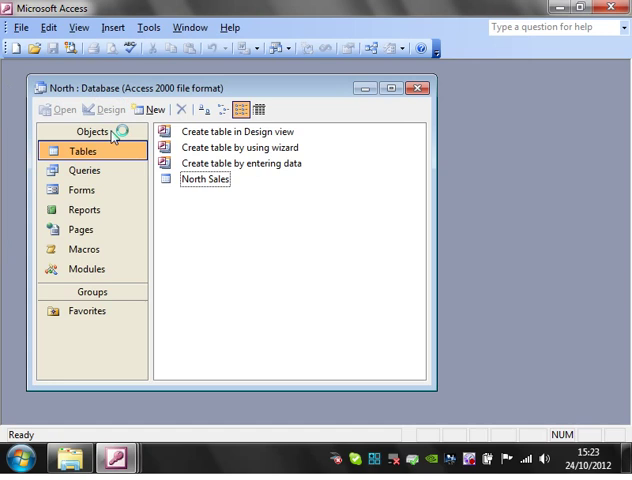
left_click(156, 108)
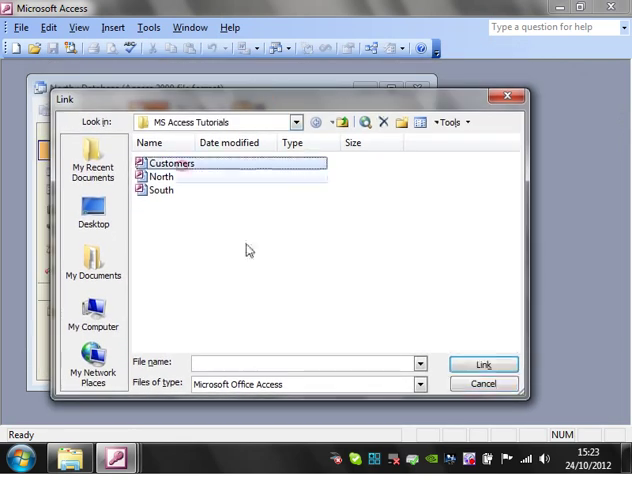
left_click(484, 364)
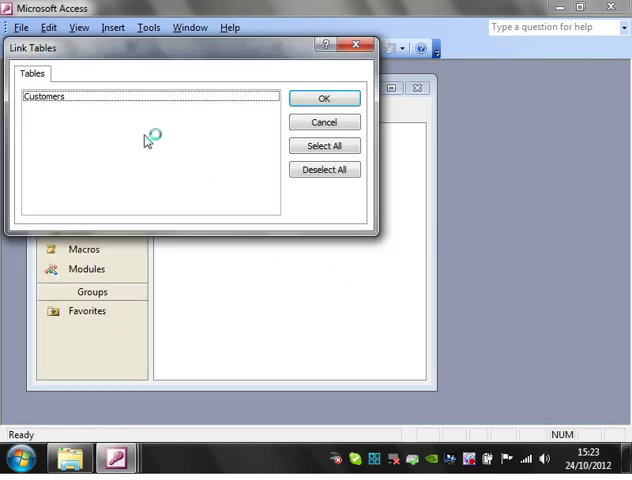
mouse_move(58, 218)
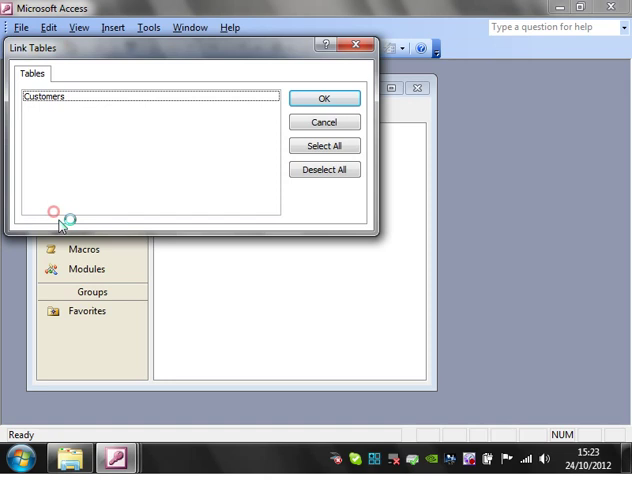
left_click(56, 96)
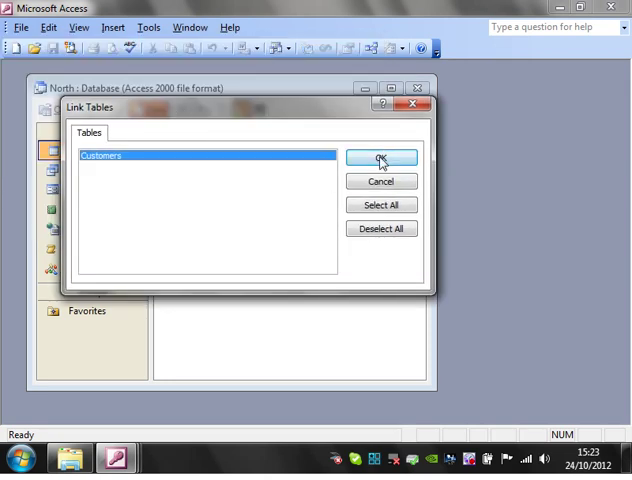
left_click(380, 160)
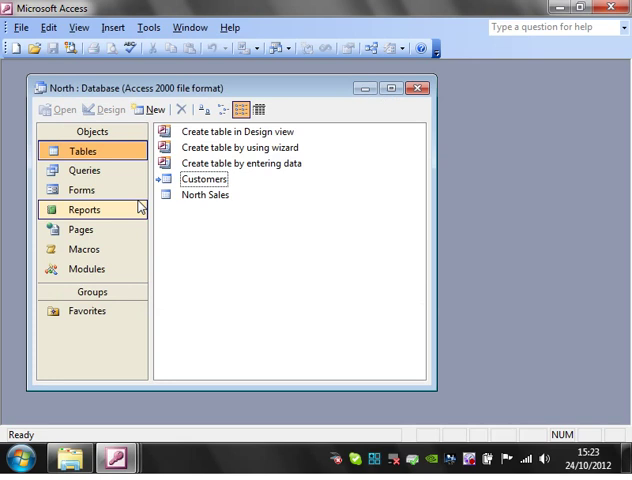
- Check North's linked Customers table shows the three customers, then close it
left_click(204, 180)
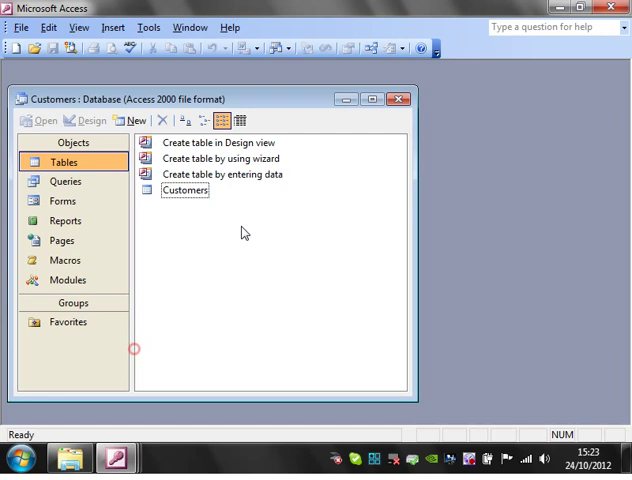
left_click(402, 92)
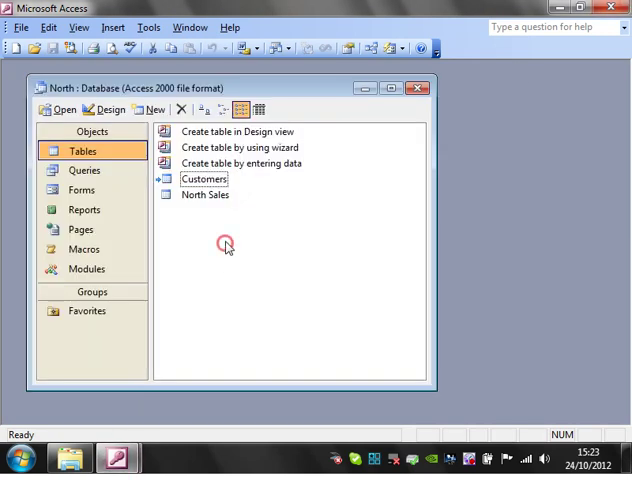
double_click(204, 180)
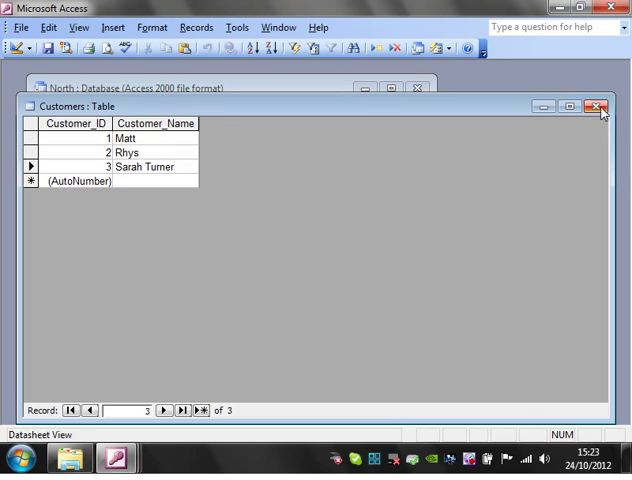
left_click(596, 104)
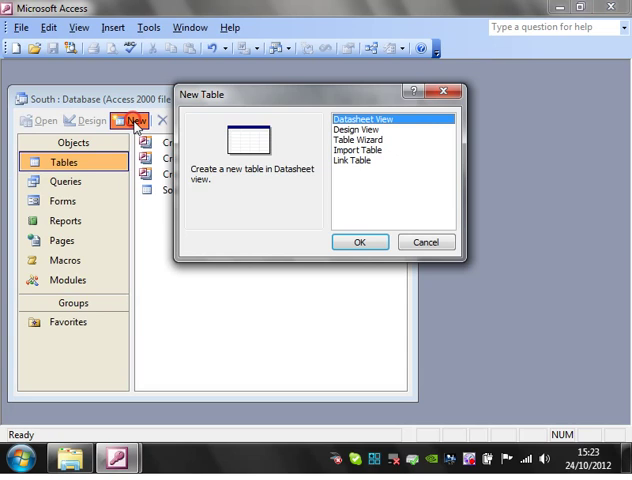
- Link South to the central Customers table via the MS Access Tutorials folder and view its three customers
left_click(352, 160)
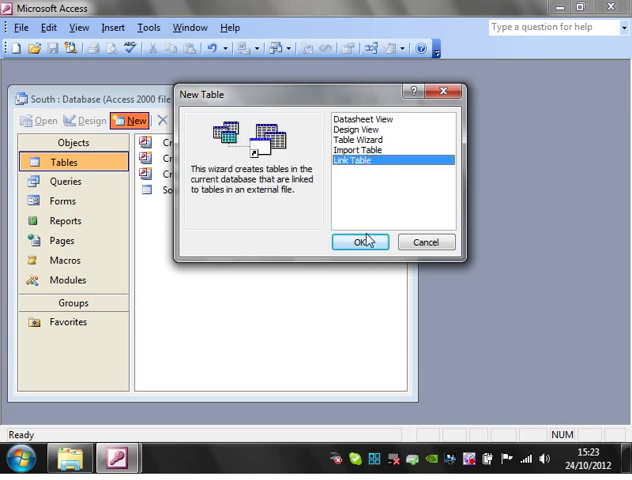
left_click(360, 242)
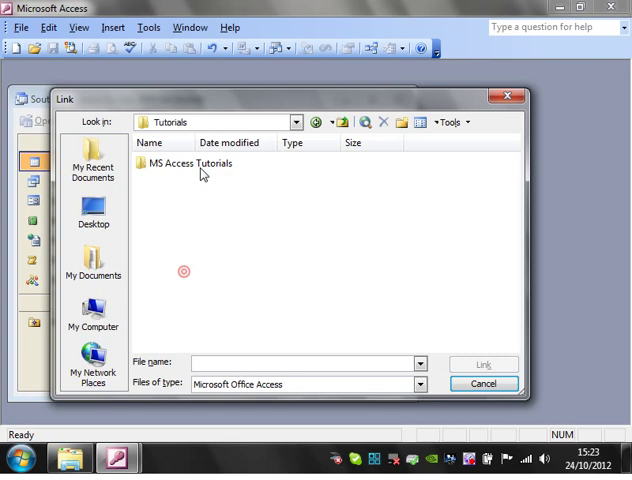
double_click(190, 164)
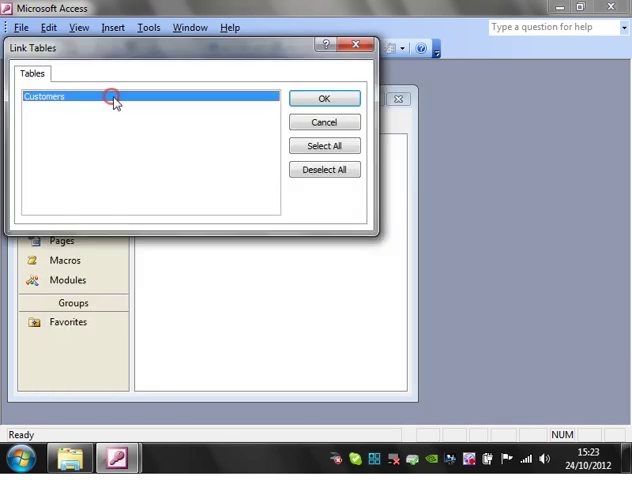
left_click(322, 98)
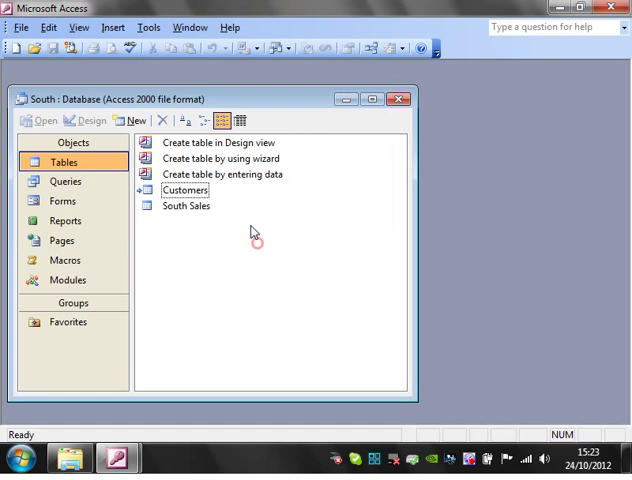
double_click(186, 190)
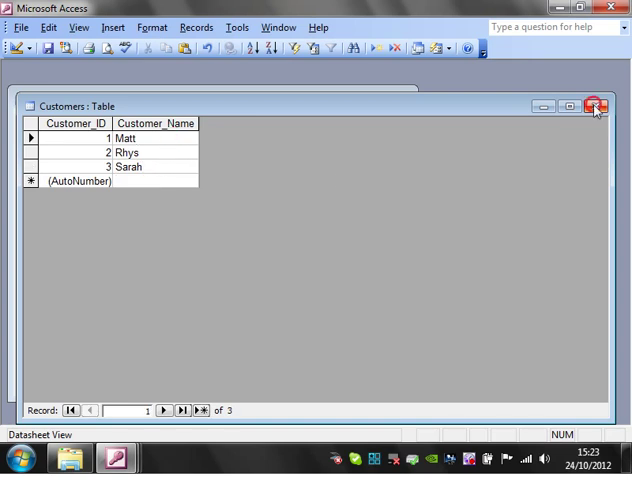
- Confirm customer 3 reads Sarah in the North and central Customers tables, then close the North database
left_click(602, 104)
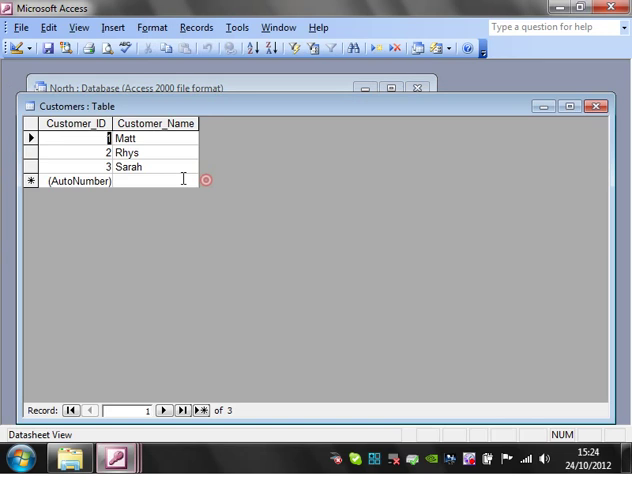
left_click(156, 166)
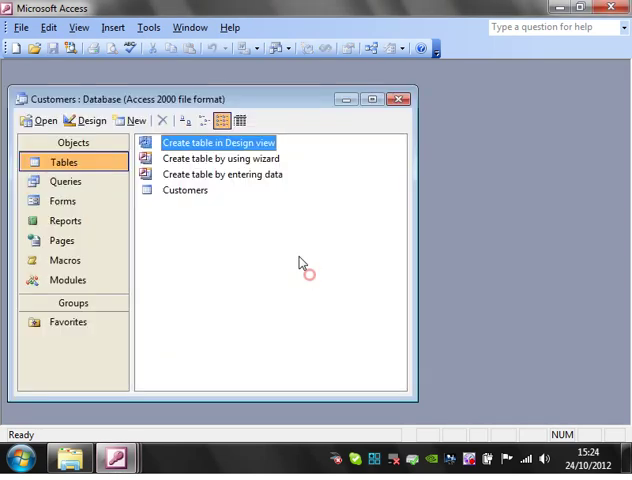
double_click(184, 190)
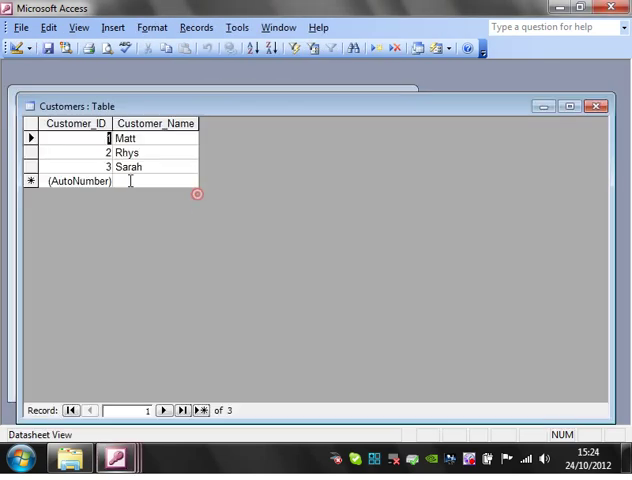
left_click(600, 104)
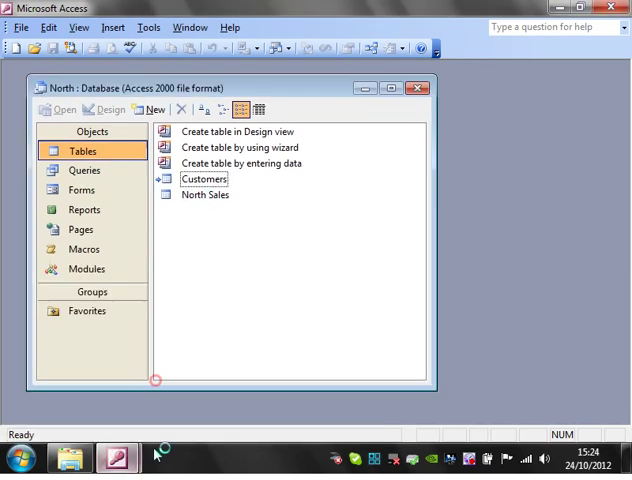
left_click(204, 180)
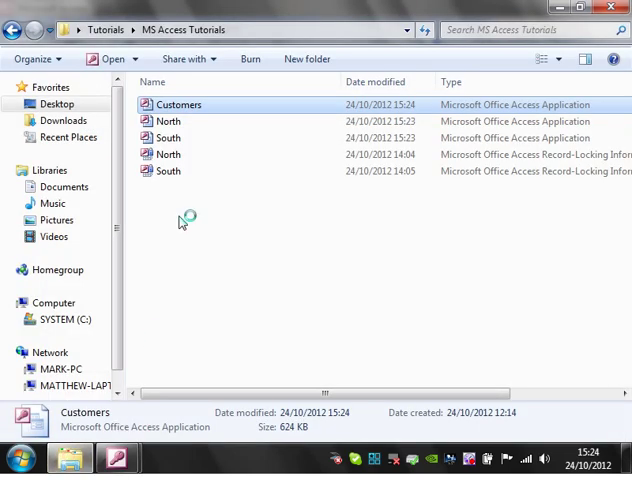
- Reopen Customers.mdb past the security warning and confirm its table lists Matt, Rhys and Sarah
double_click(184, 104)
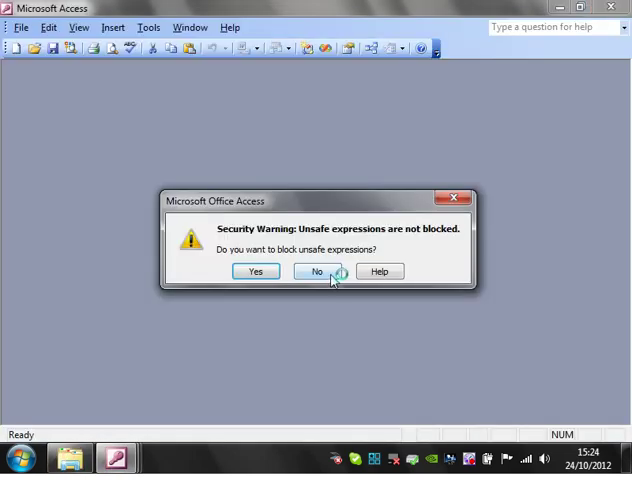
left_click(316, 272)
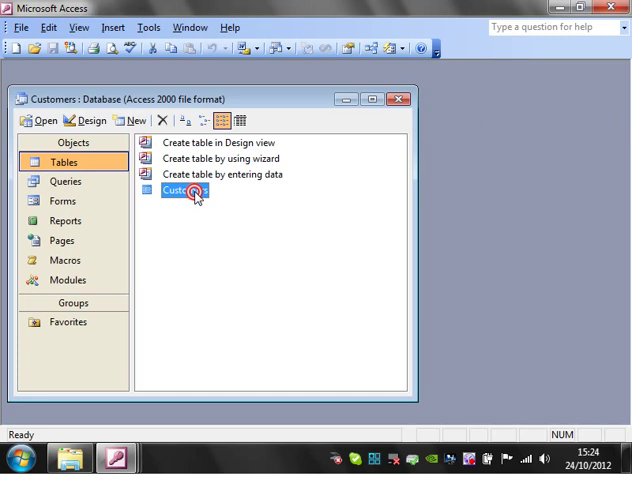
double_click(184, 190)
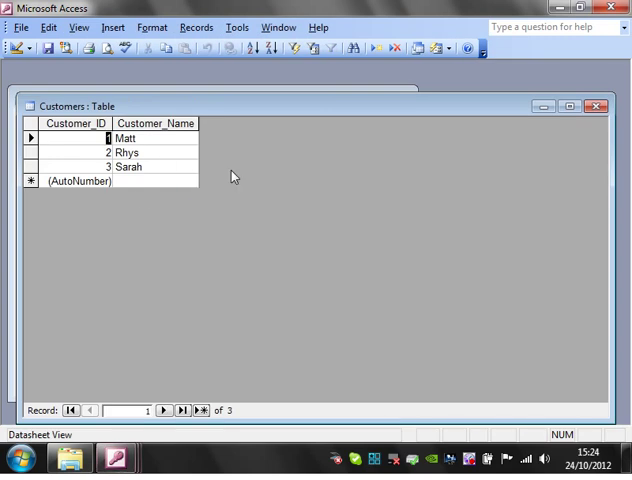
mouse_move(598, 108)
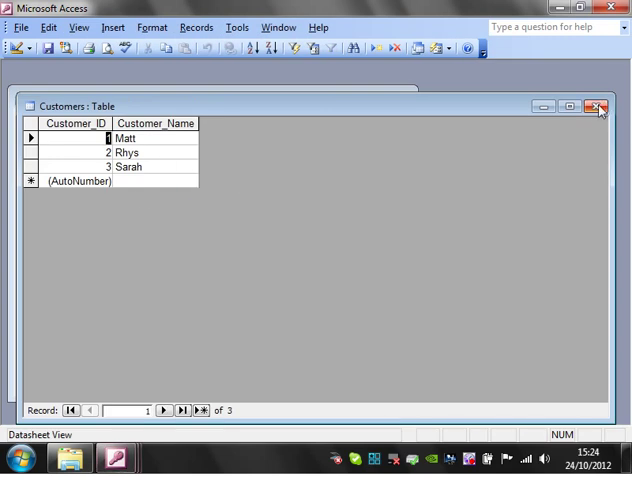
left_click(596, 104)
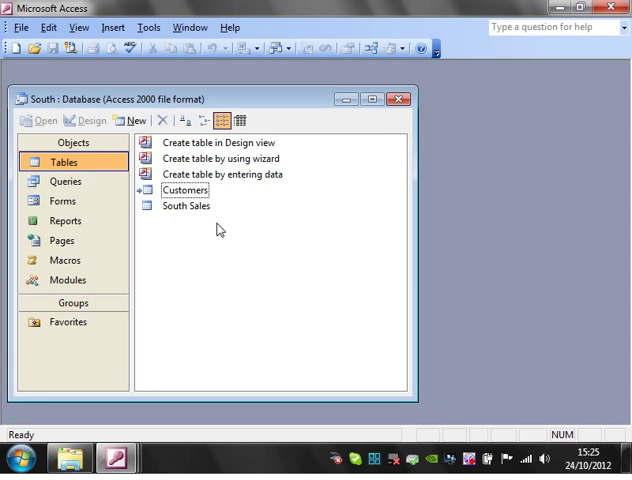
mouse_move(248, 232)
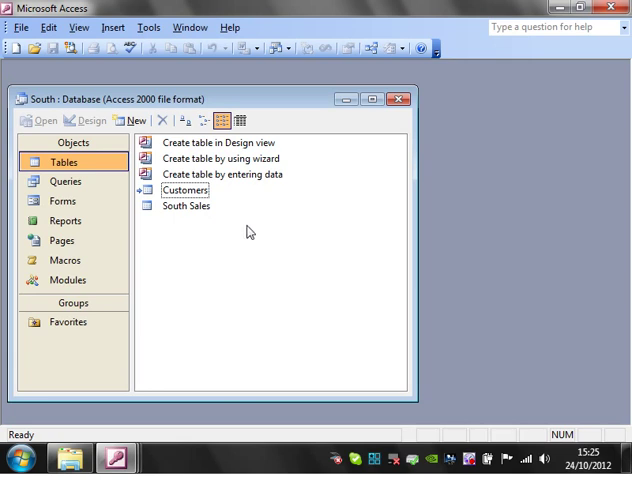